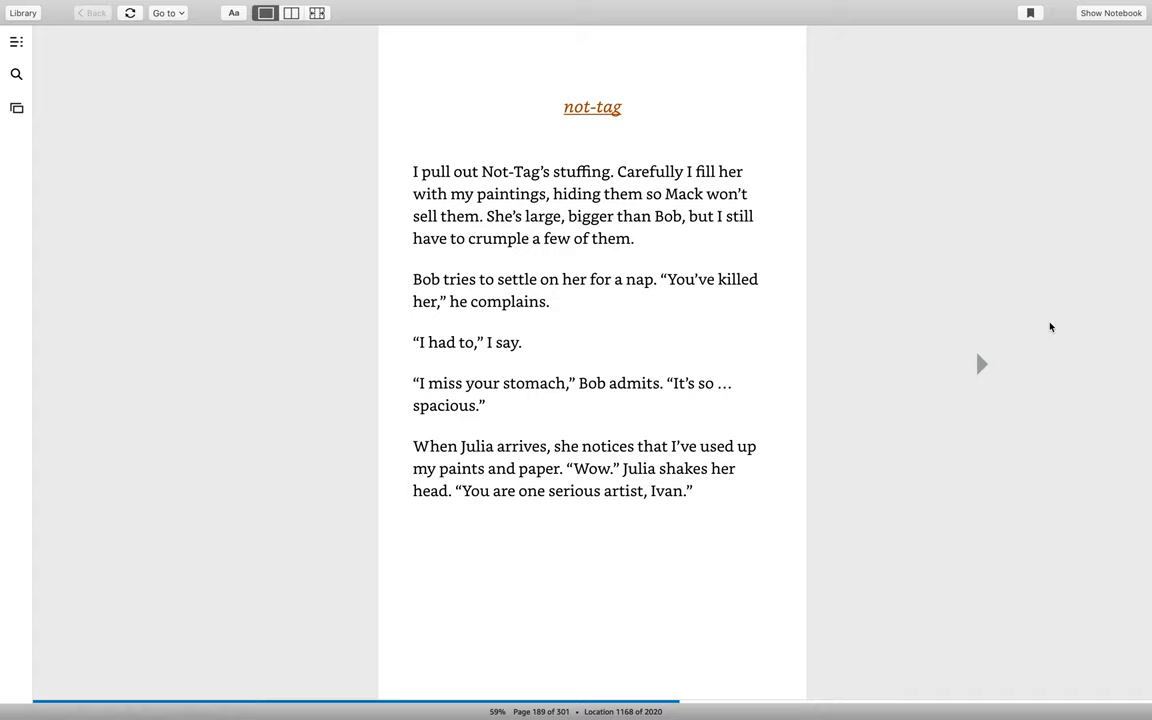
Turn forward from page 189 toward page 191 with the sleeping elephant illustration.
left_click(980, 364)
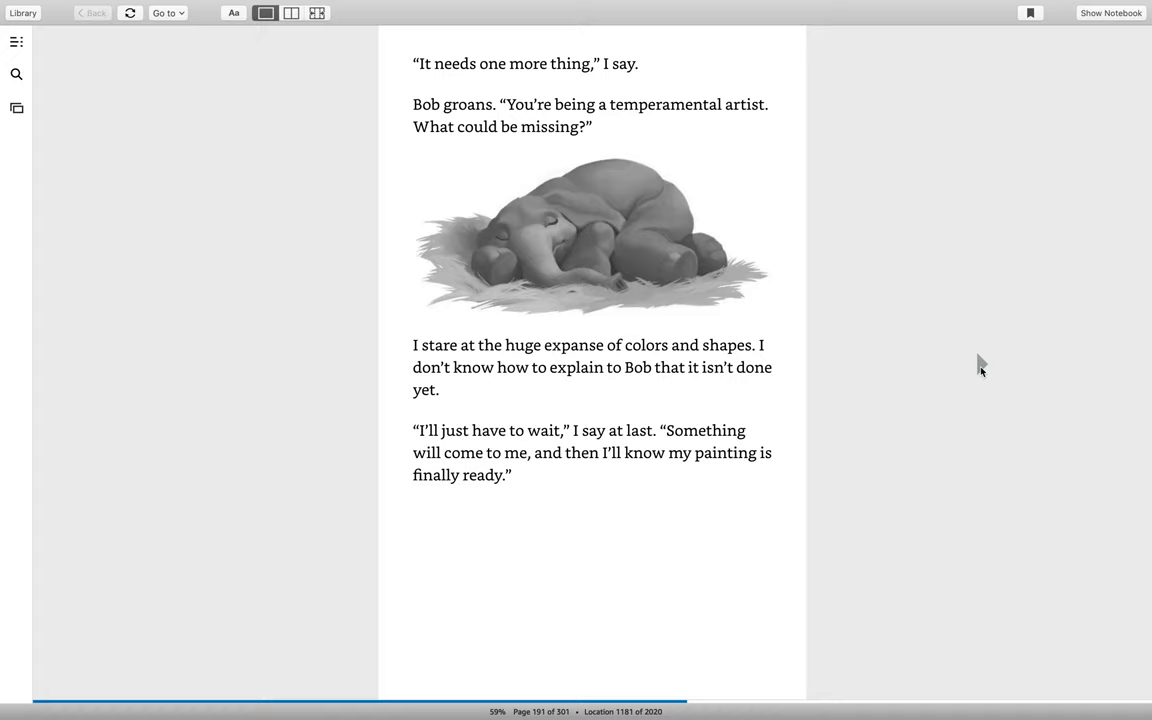
mouse_move(643, 122)
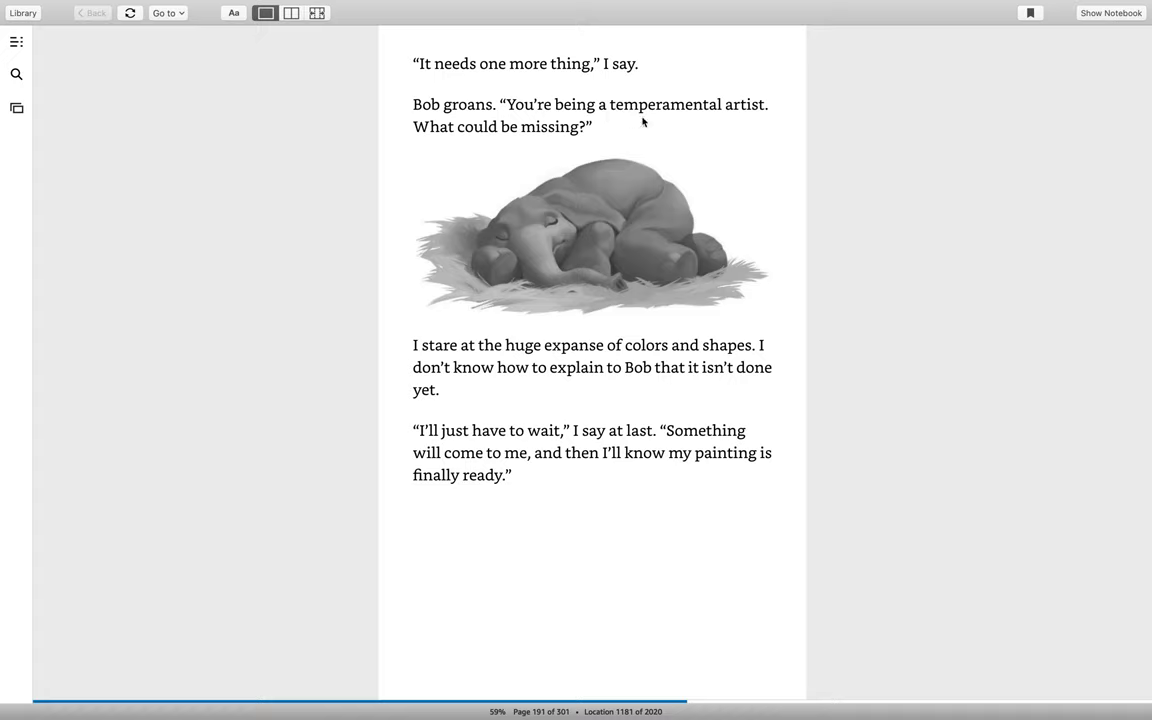
mouse_move(619, 122)
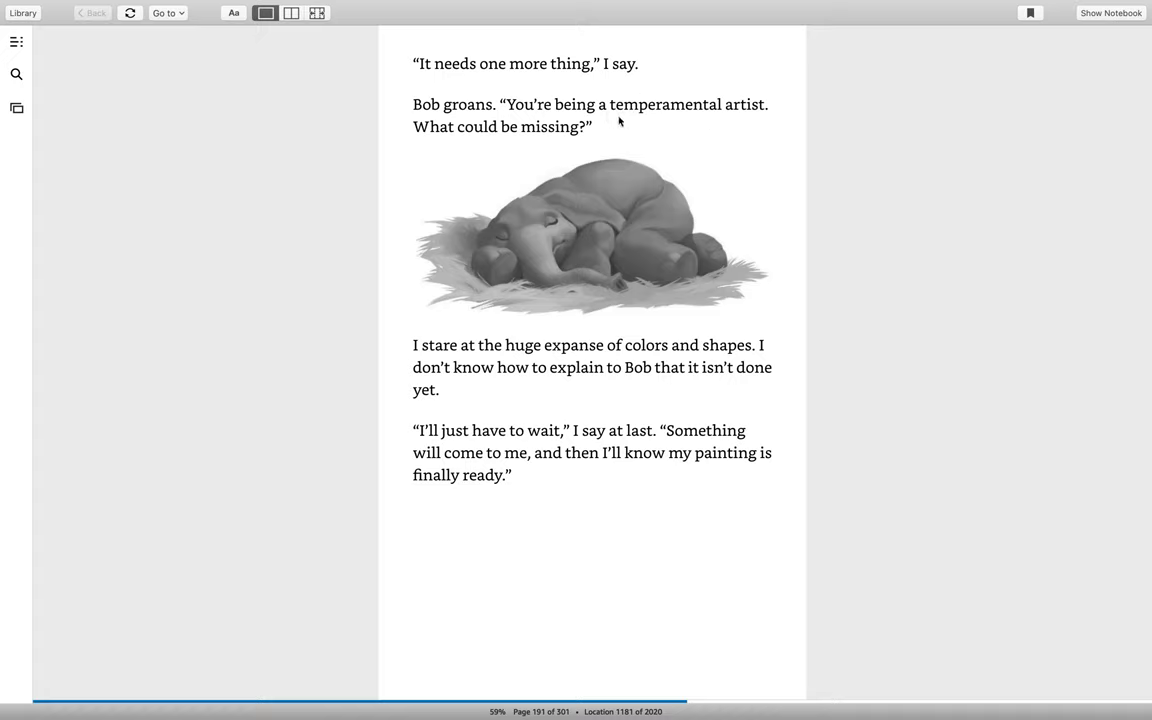
mouse_move(630, 97)
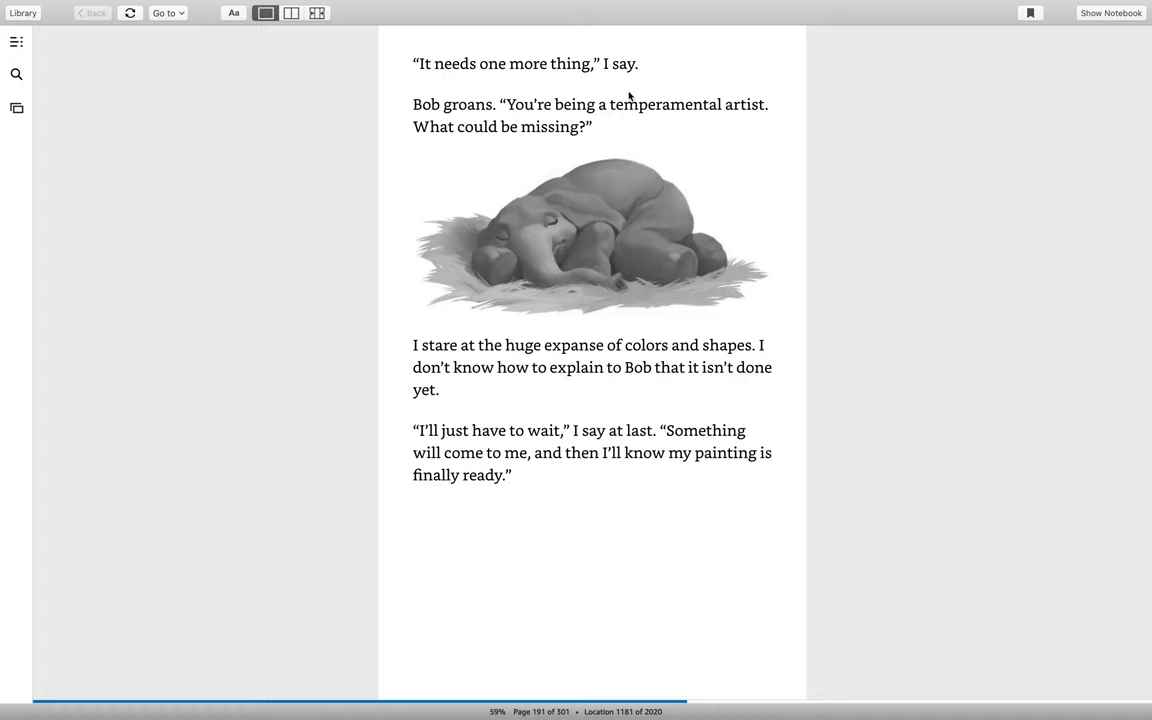
mouse_move(668, 116)
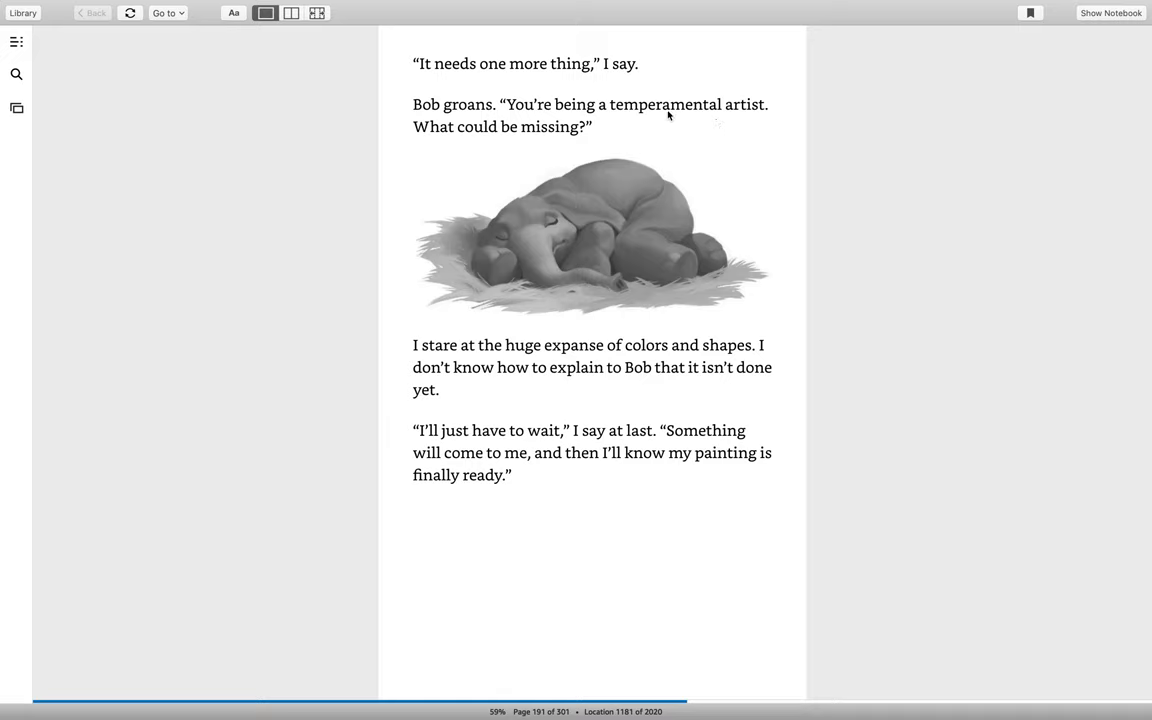
mouse_move(512, 115)
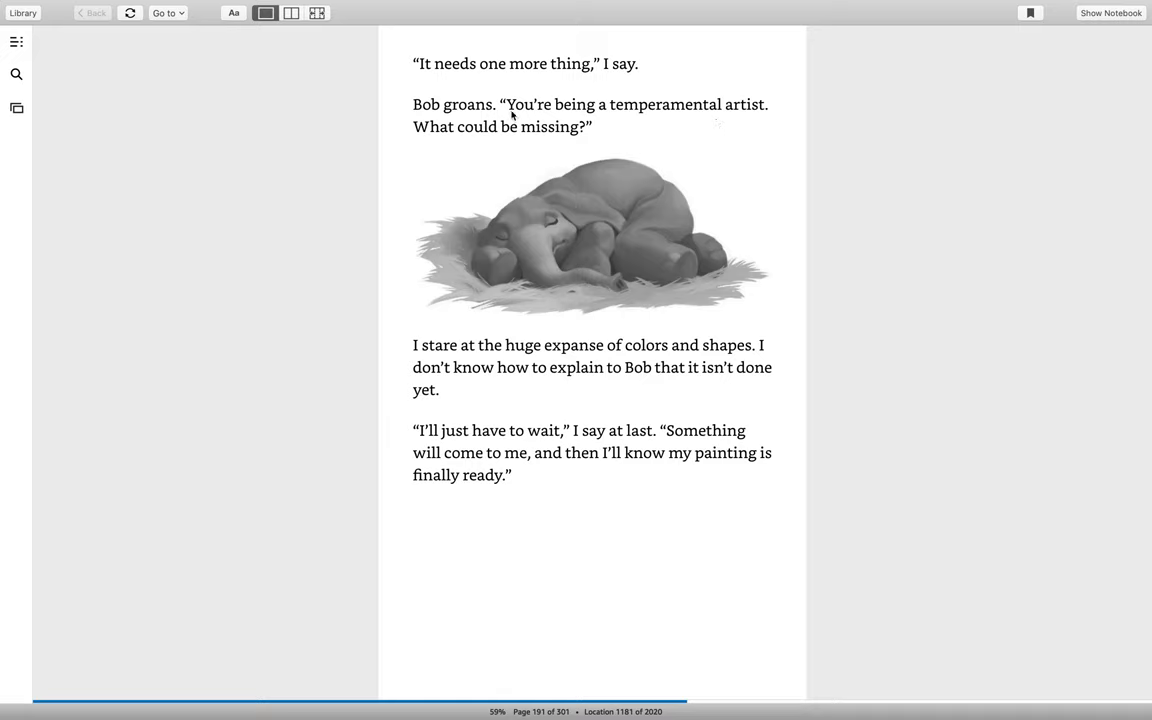
mouse_move(927, 222)
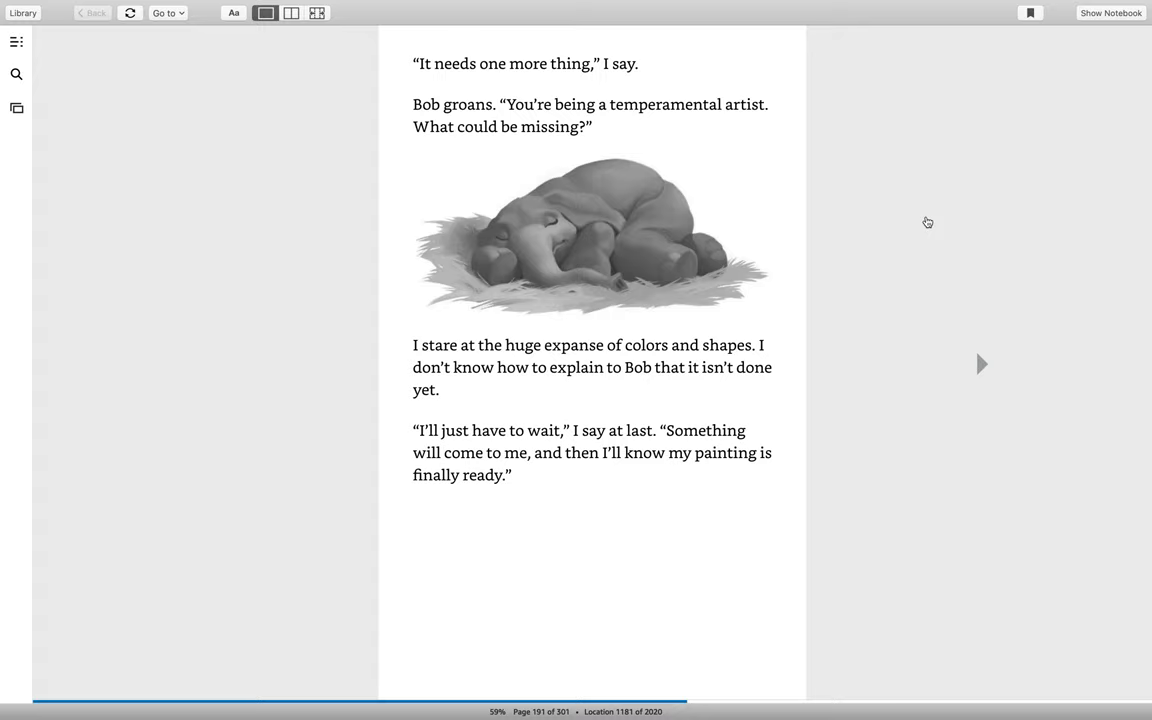
mouse_move(982, 375)
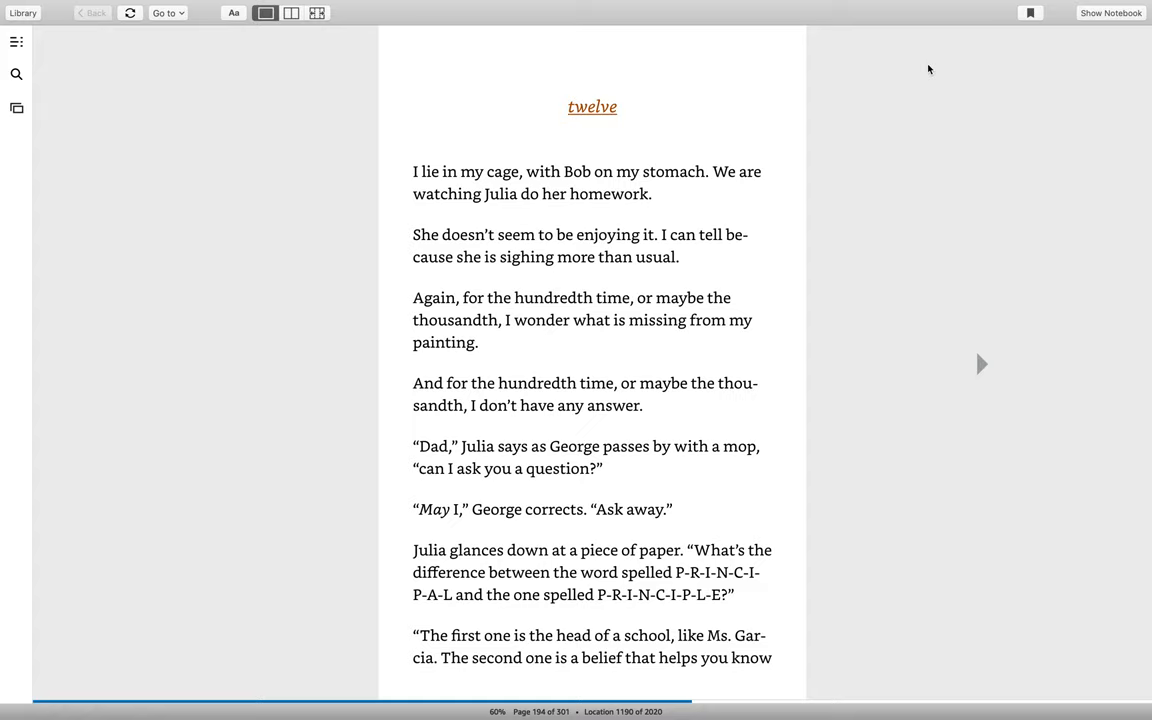
Turn from page 194 to page 195, where Bob lands in the pool.
left_click(980, 364)
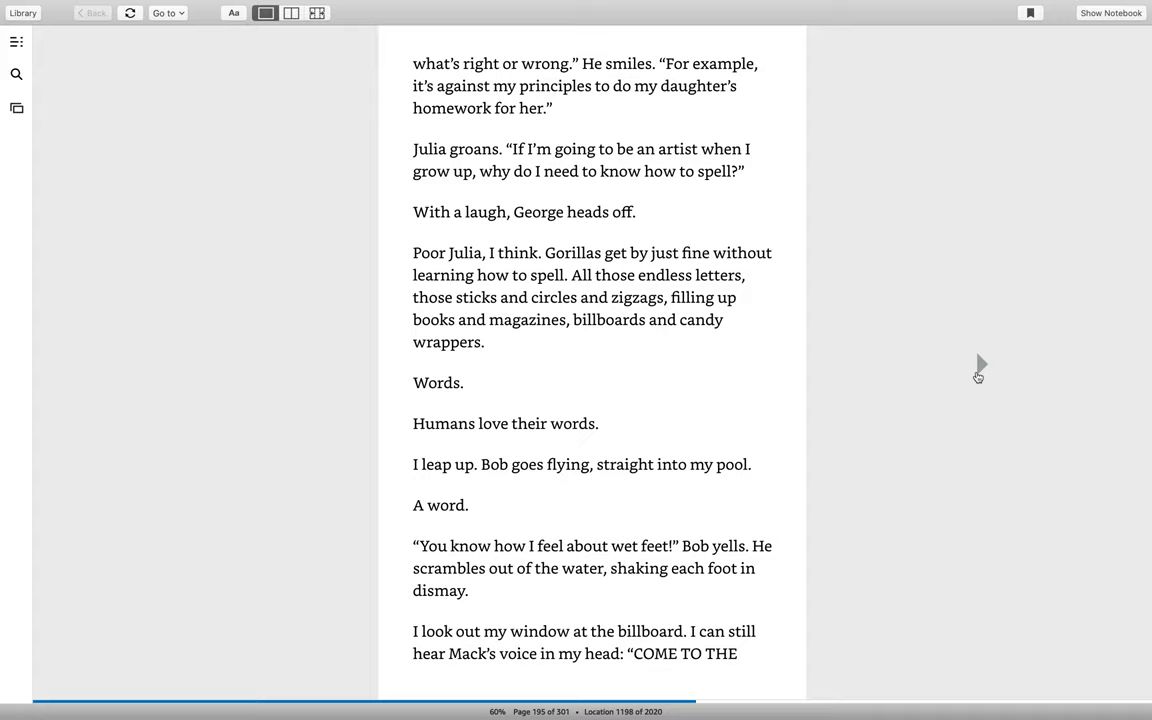
Turn forward to page 197, where Ivan lays out the sixteen poster boards.
left_click(980, 365)
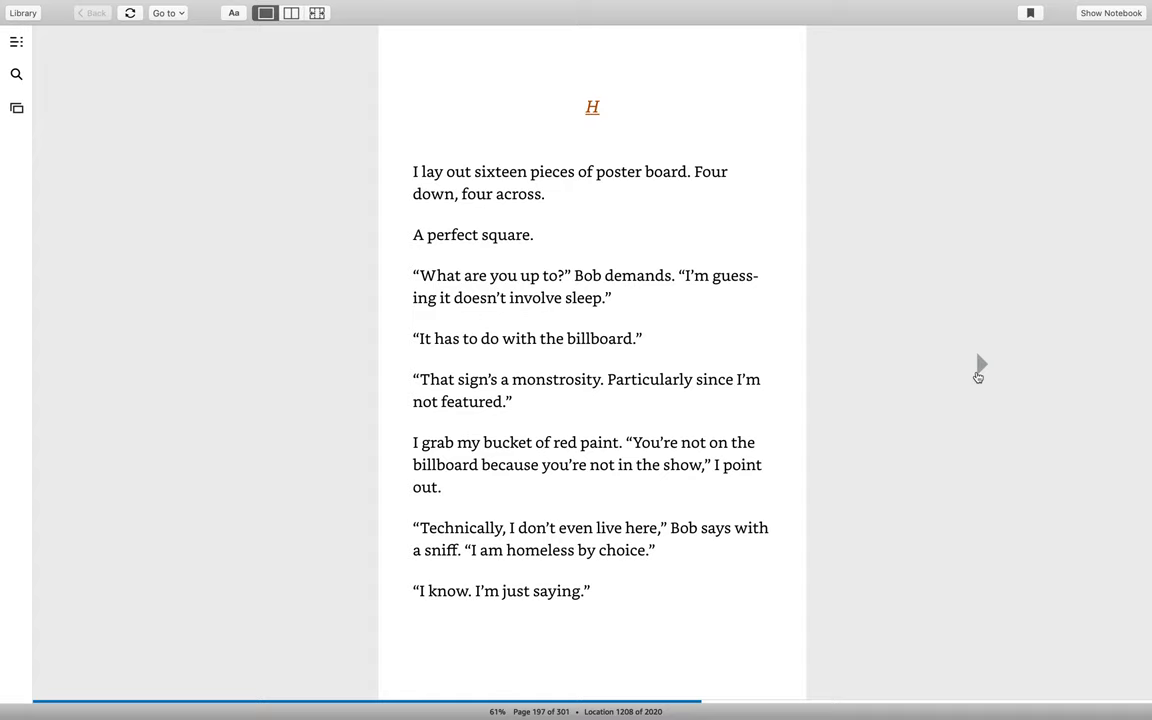
mouse_move(553, 390)
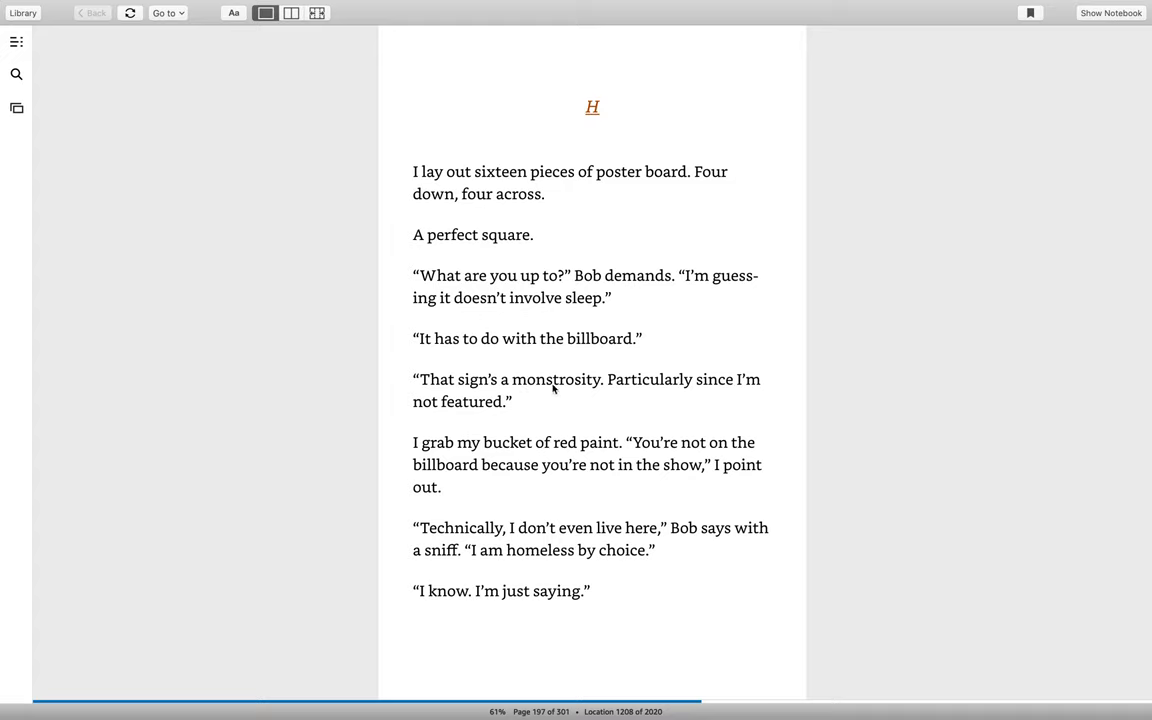
mouse_move(547, 390)
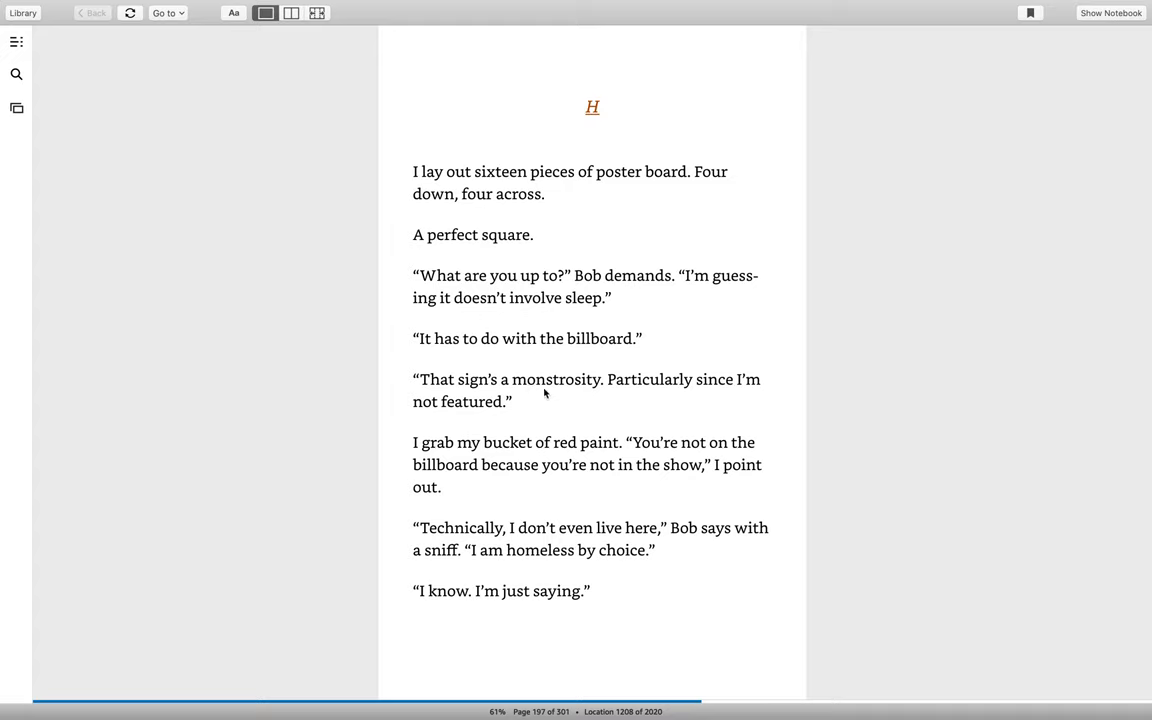
mouse_move(545, 377)
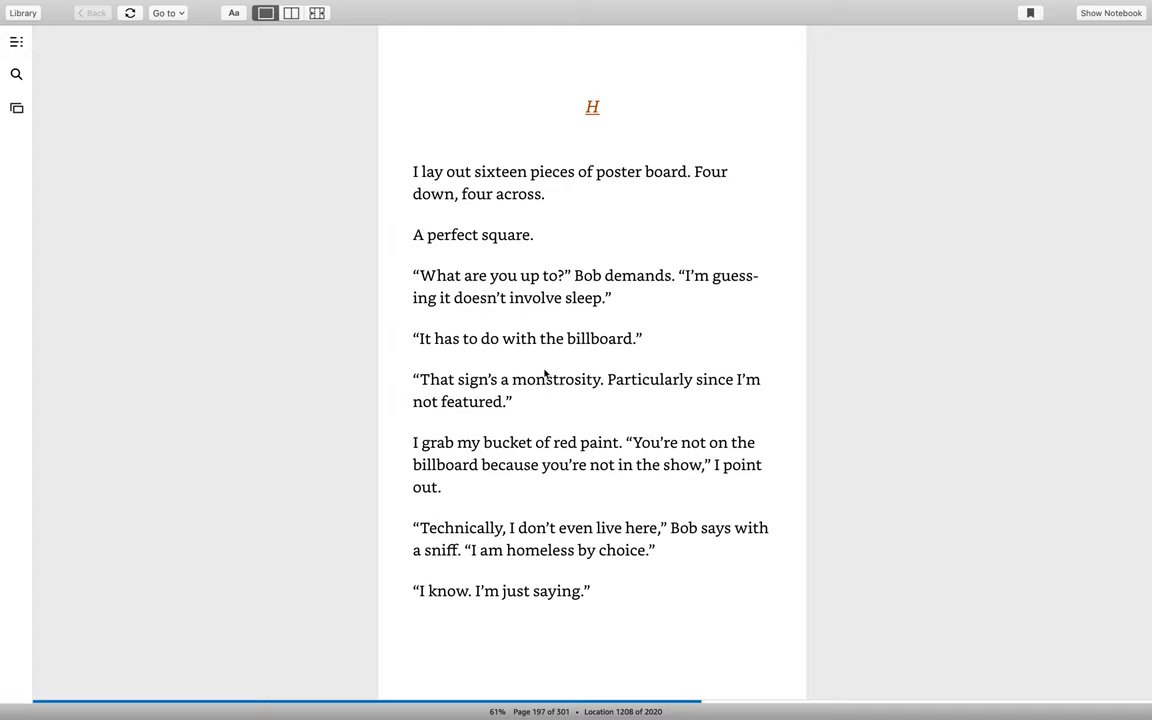
mouse_move(528, 390)
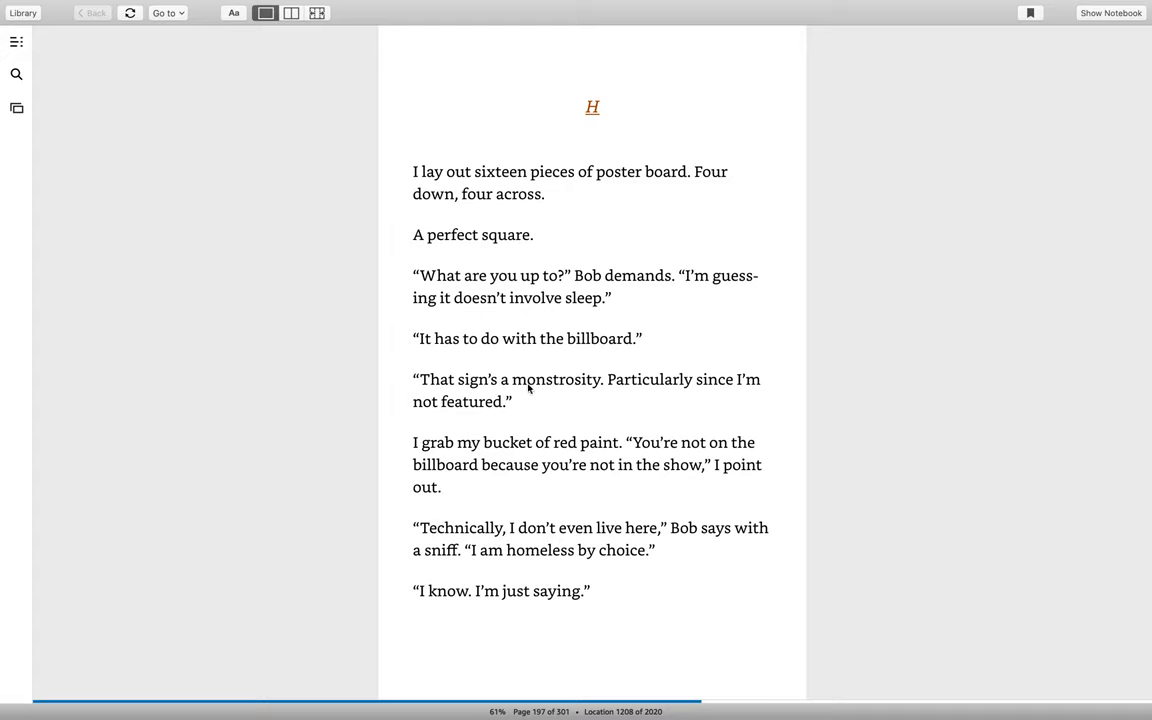
mouse_move(526, 379)
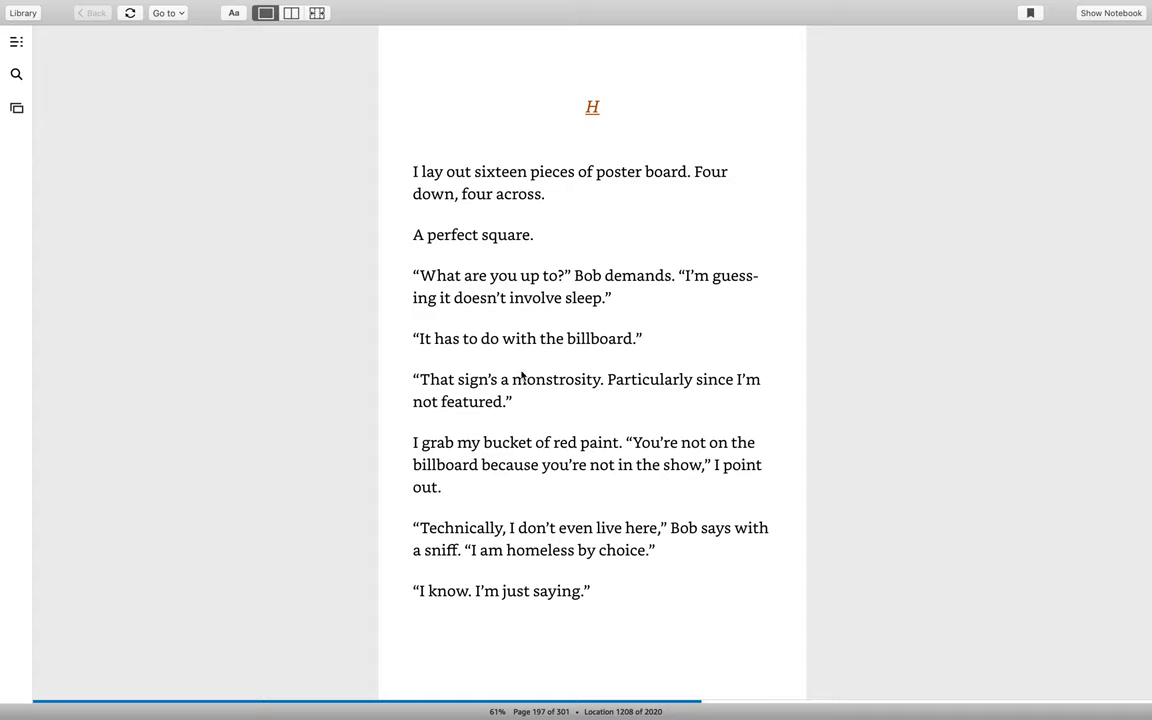
mouse_move(546, 388)
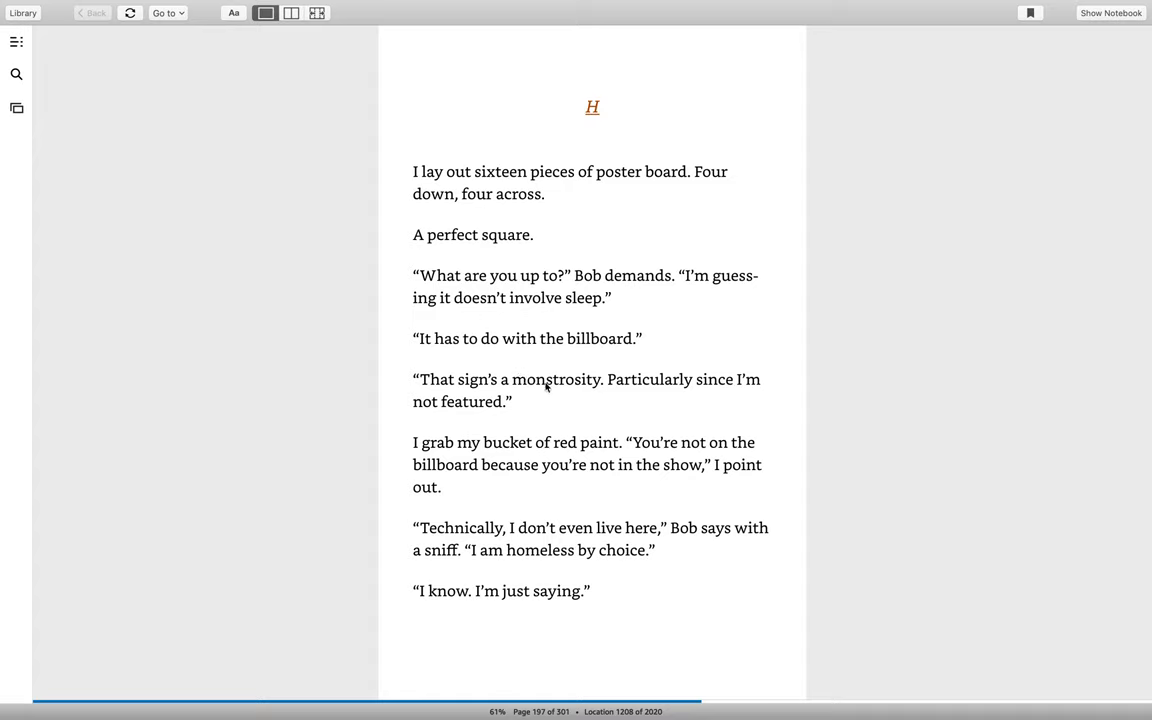
mouse_move(575, 461)
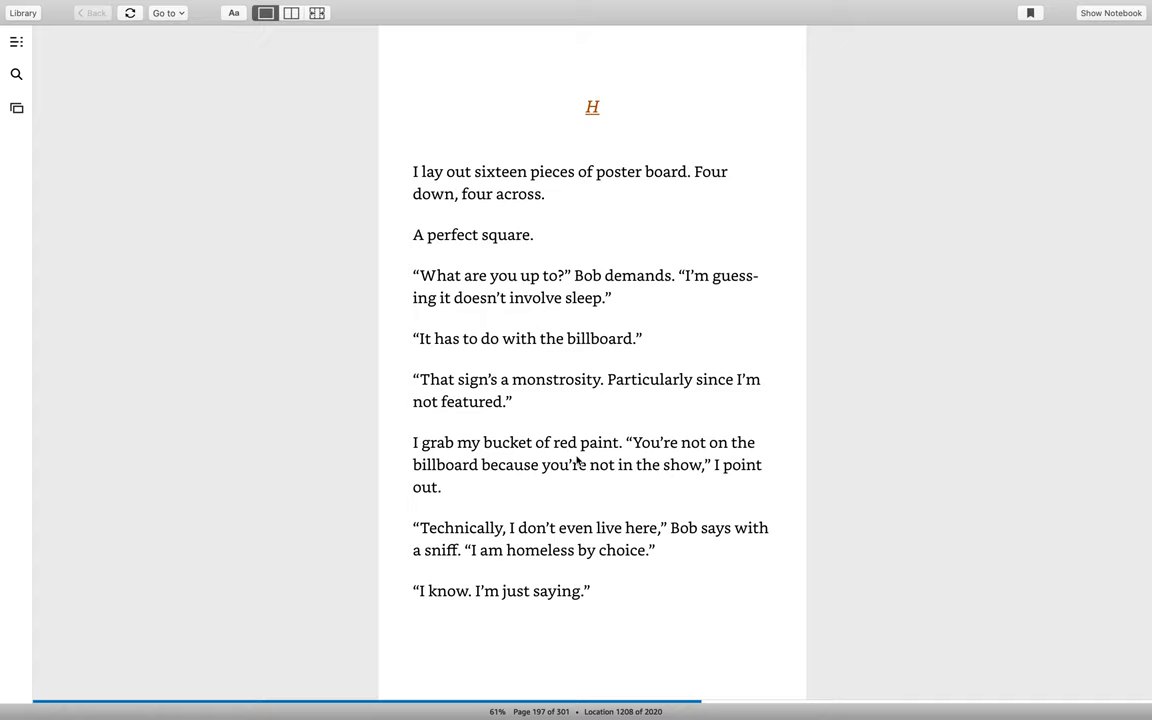
mouse_move(983, 364)
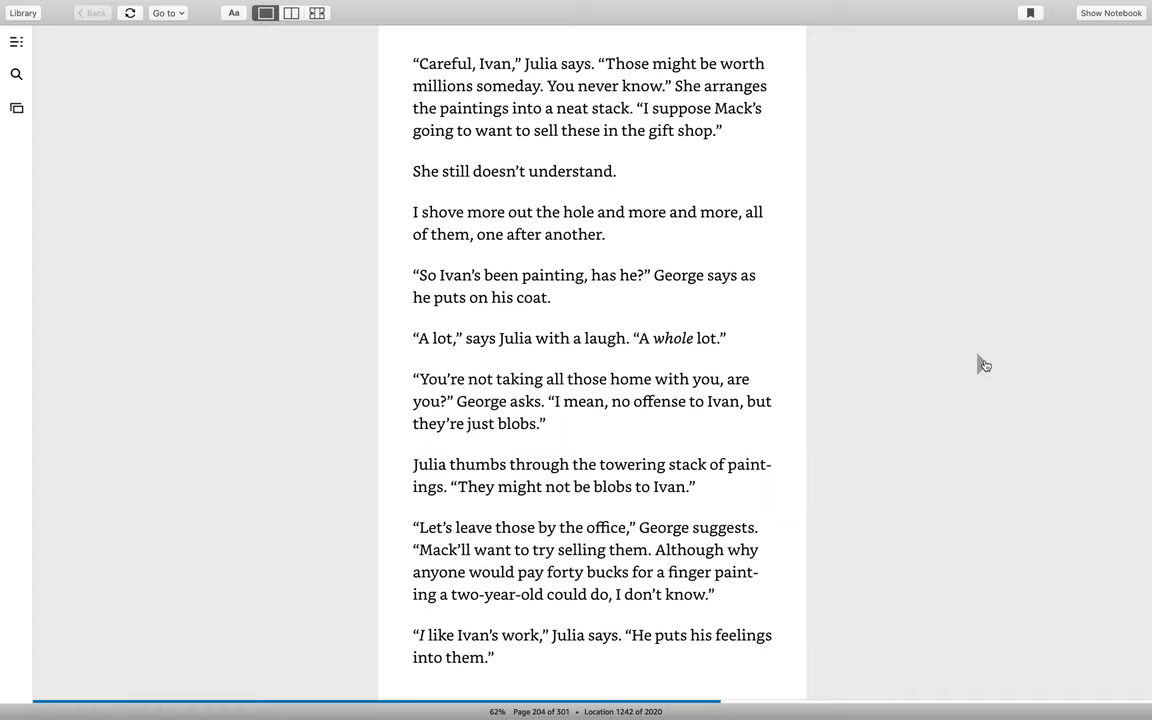
Turn to page 206, then show the Park Slope Parents Classifieds digest email in Mail.
left_click(981, 364)
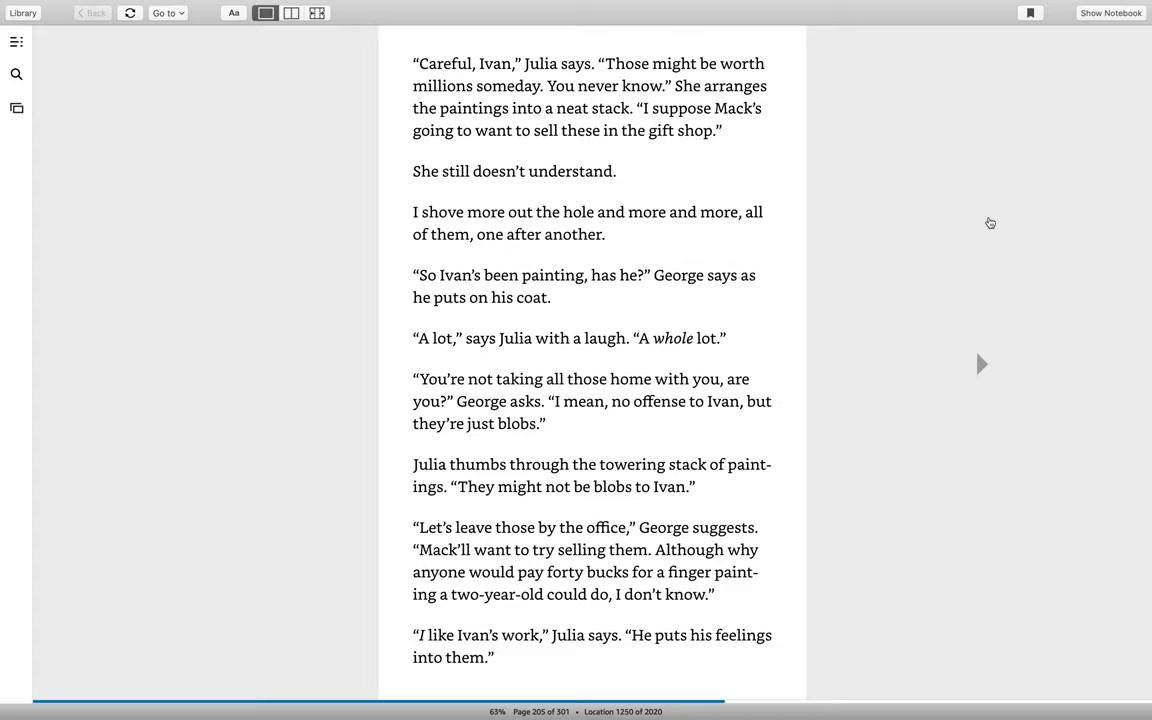
mouse_move(989, 340)
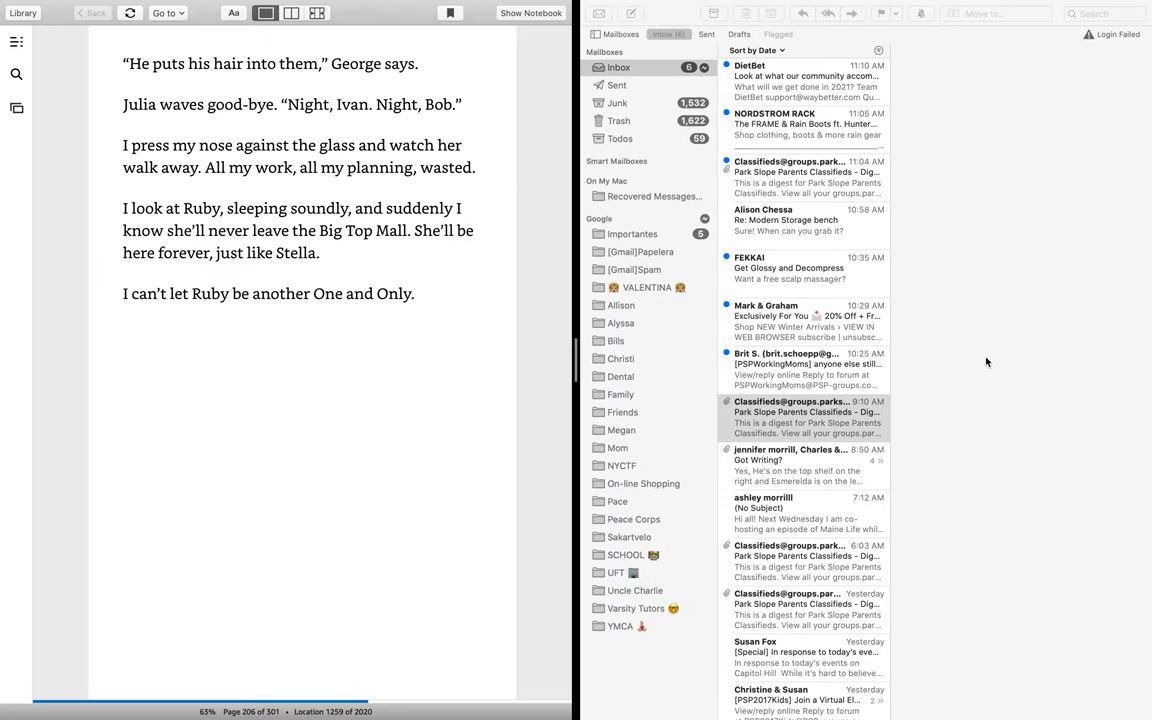
left_click(805, 411)
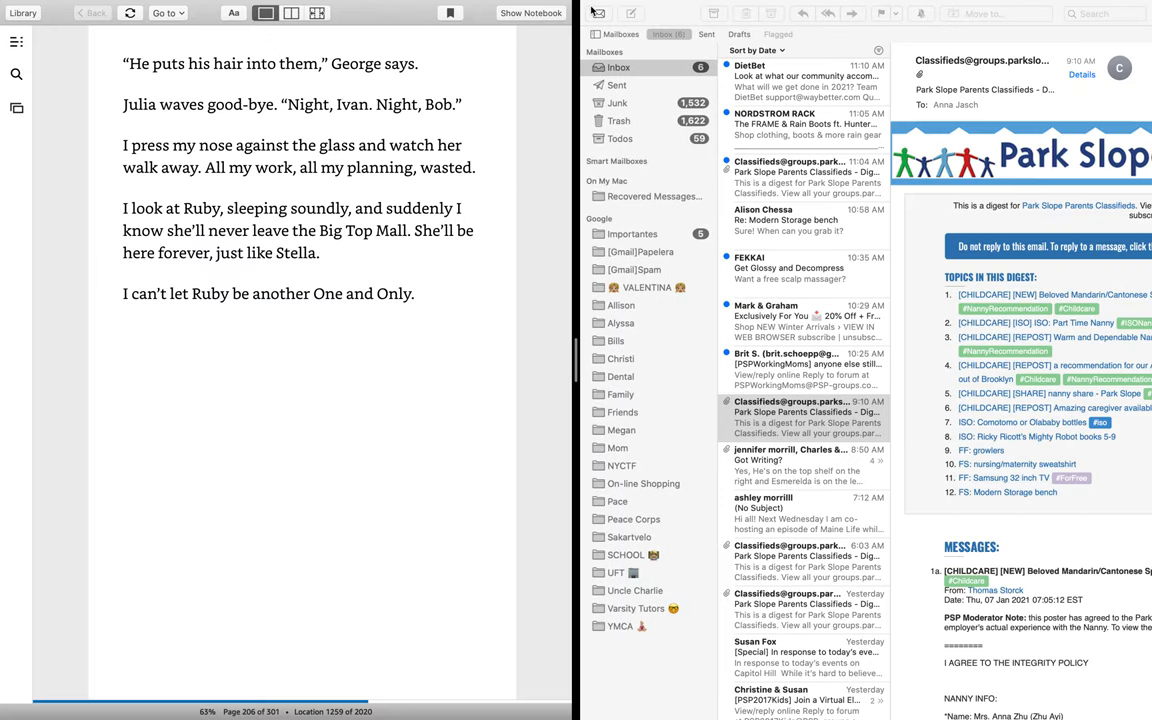